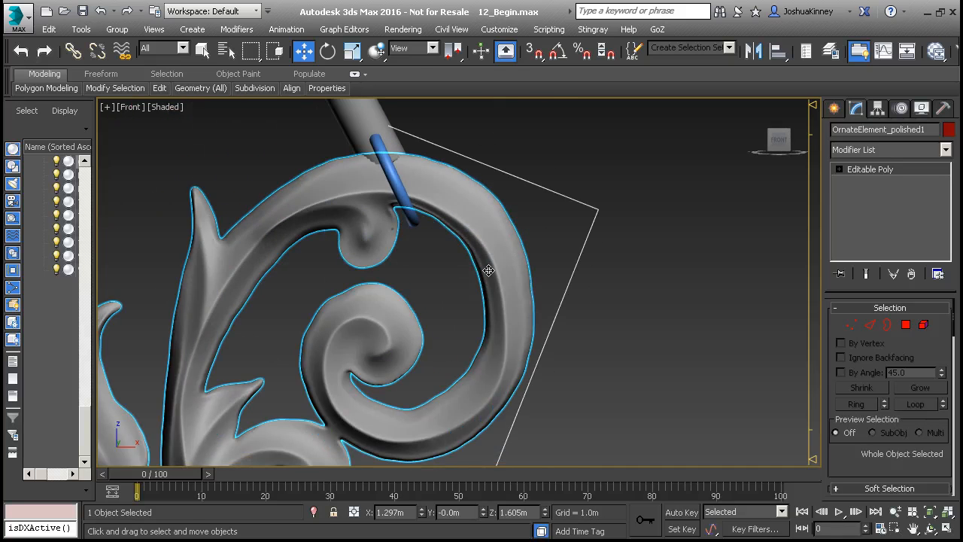
Toggle the viewport shading with F3 to show the flat scroll outline beside the lamp
key("f3")
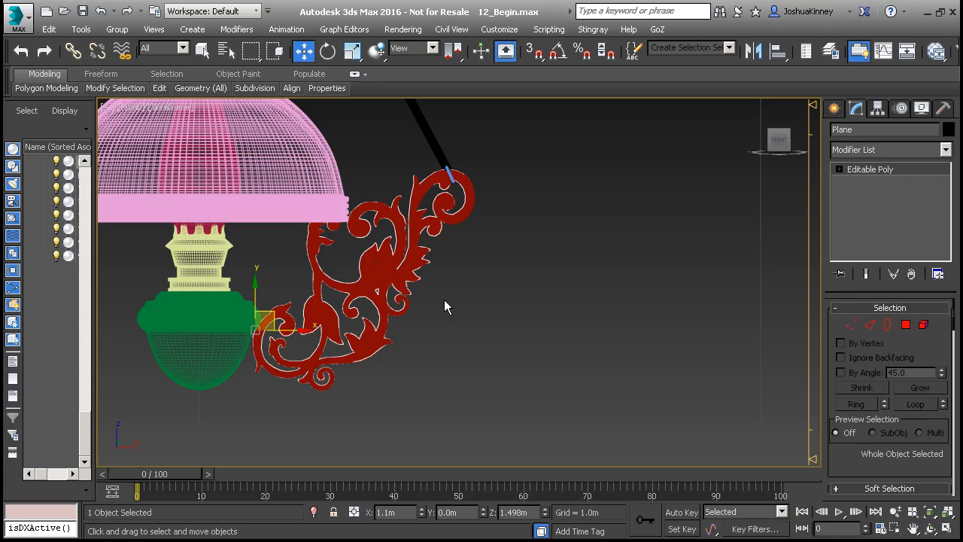
mouse_move(359, 336)
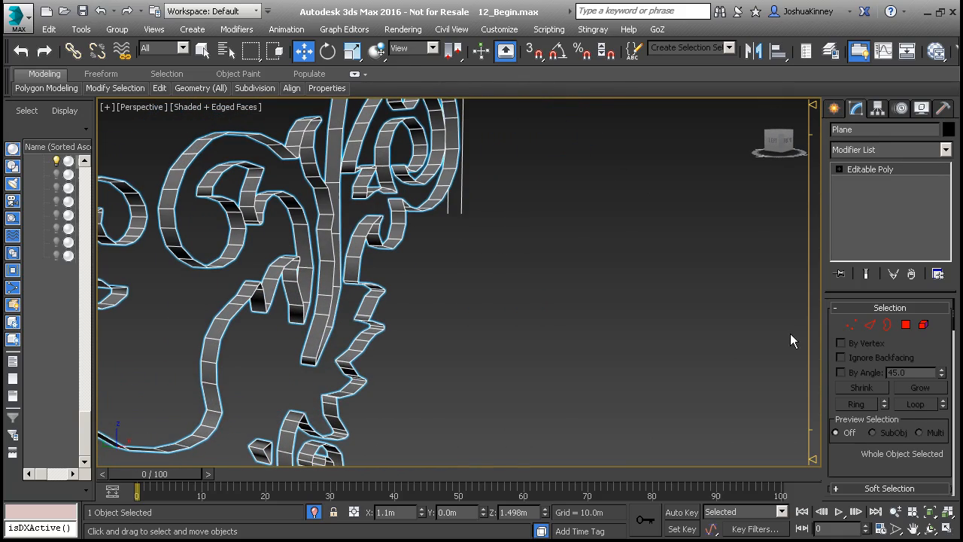
Bridge opposite edges of the spiral's outer band, ending with the strip's upper edge selected
left_click(869, 324)
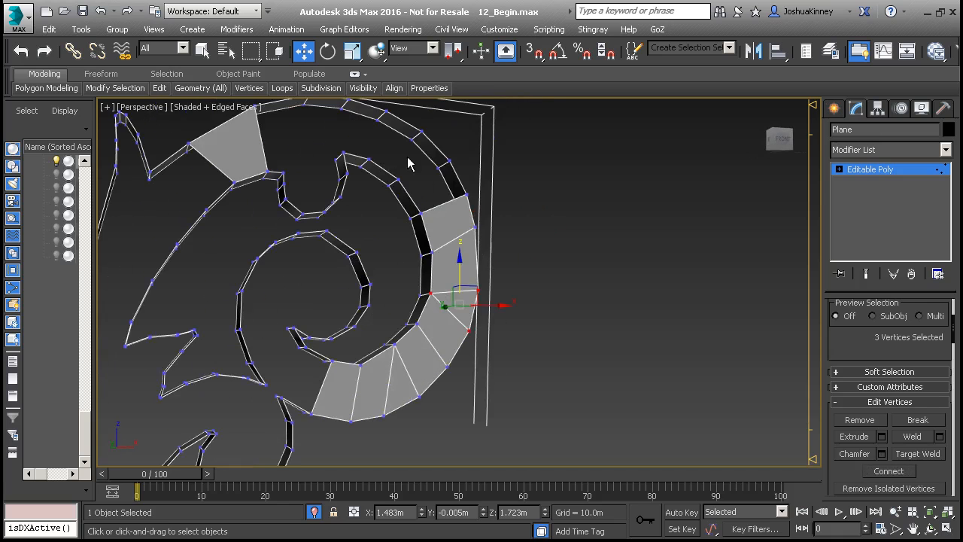
mouse_move(421, 174)
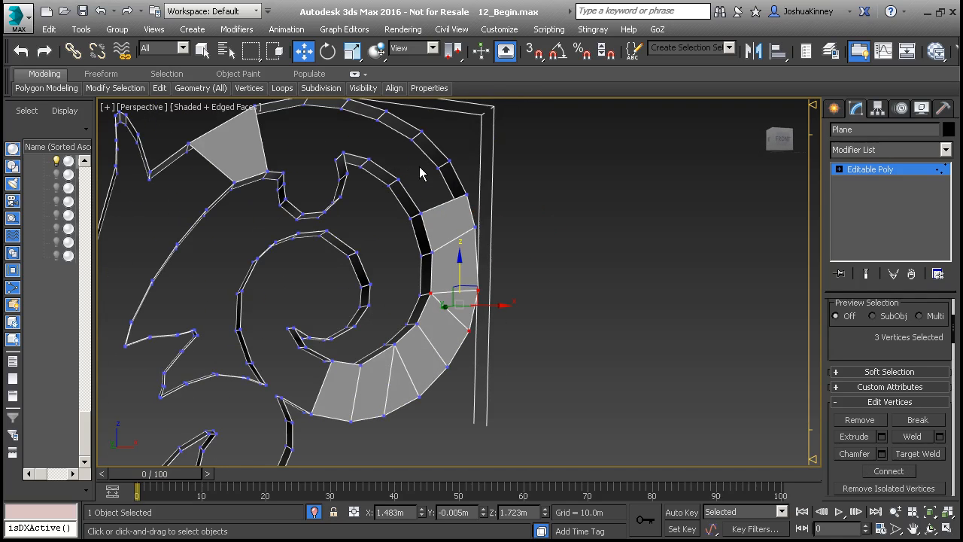
mouse_move(433, 232)
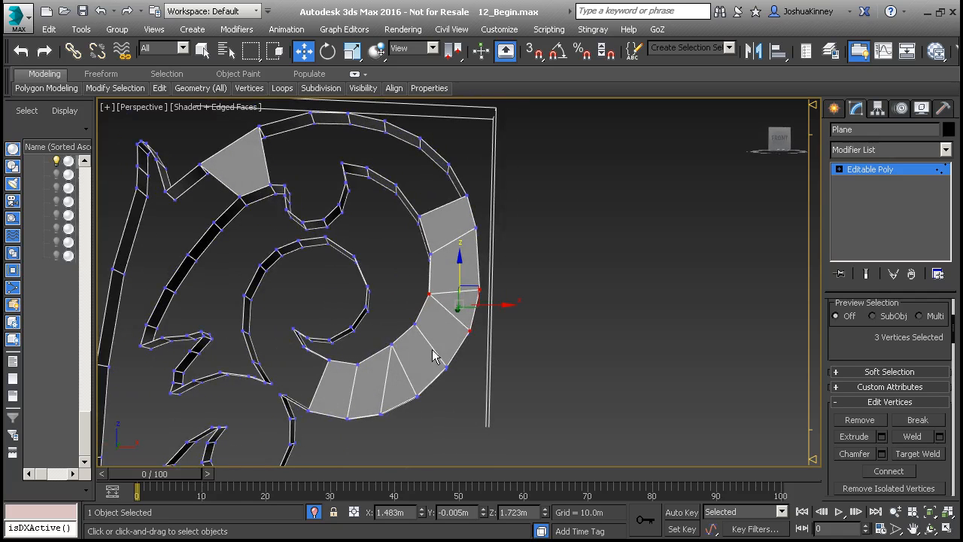
mouse_move(398, 412)
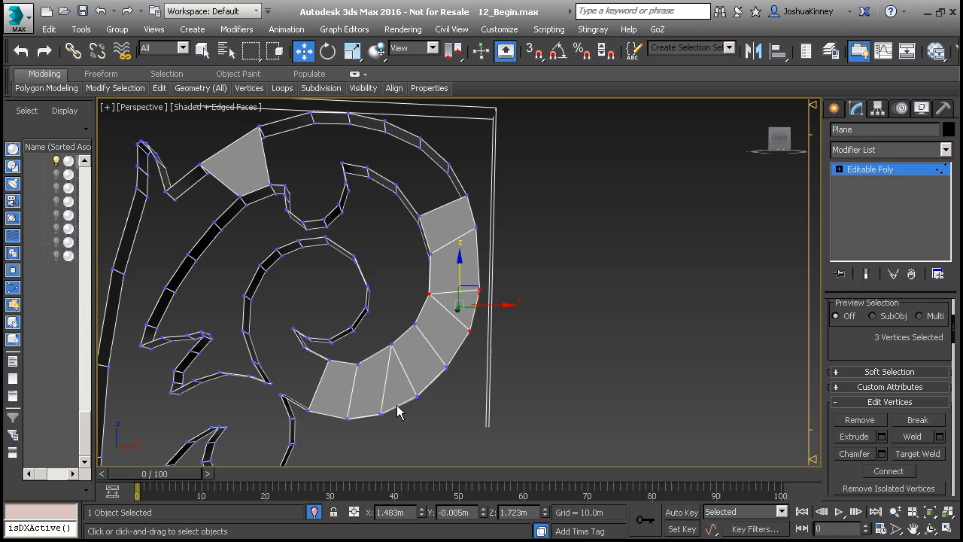
mouse_move(339, 276)
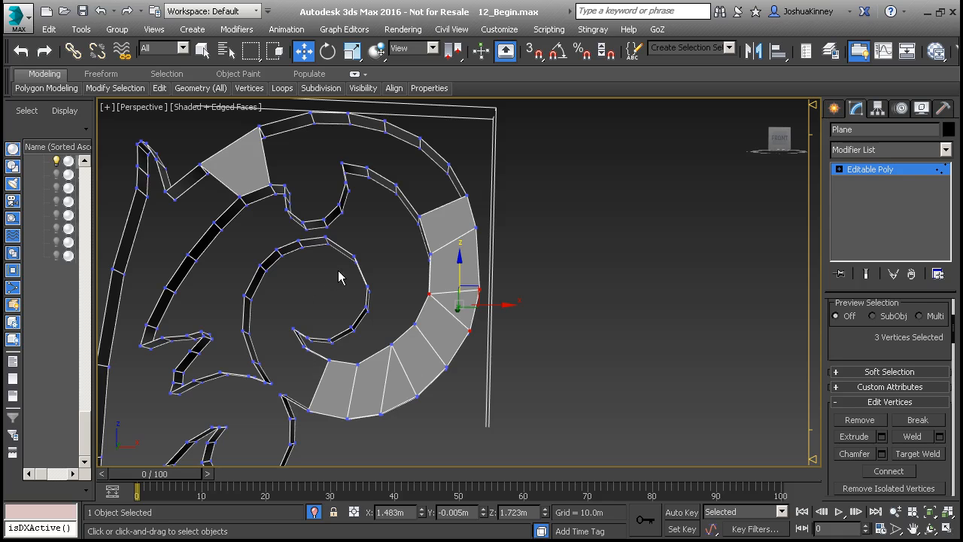
mouse_move(464, 223)
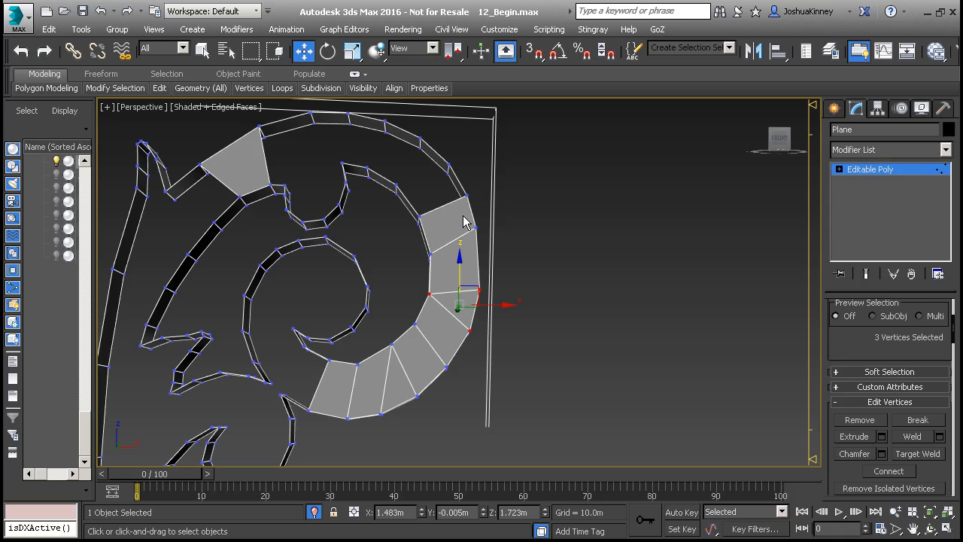
left_click_drag(463, 226, 437, 275)
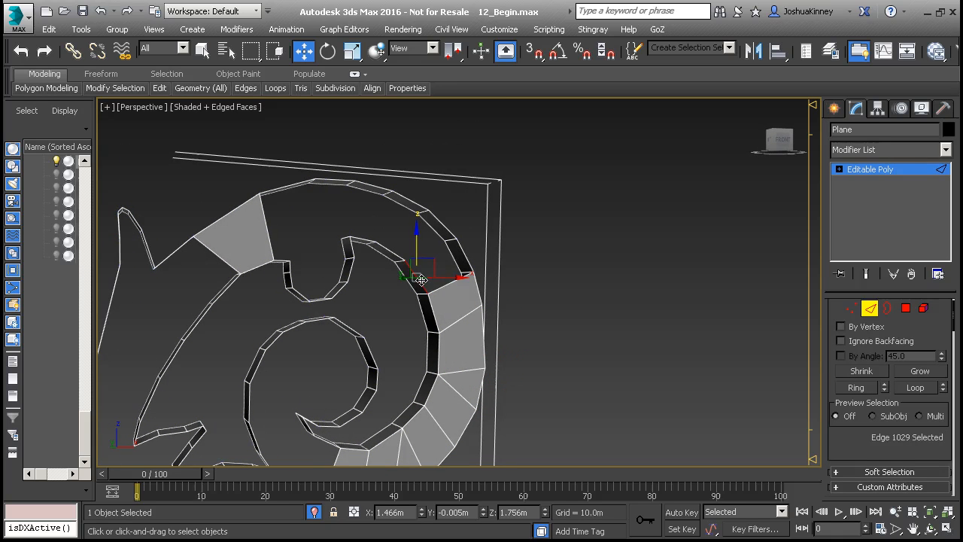
Bridge edge pairs around the spiral's upper arc, joining the earlier lobe patch
left_click(451, 248)
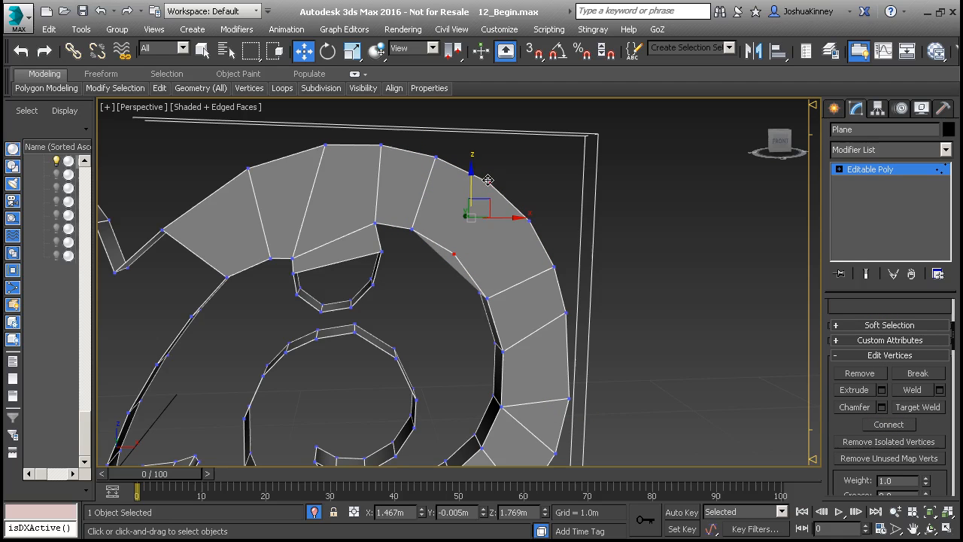
left_click_drag(470, 184, 489, 184)
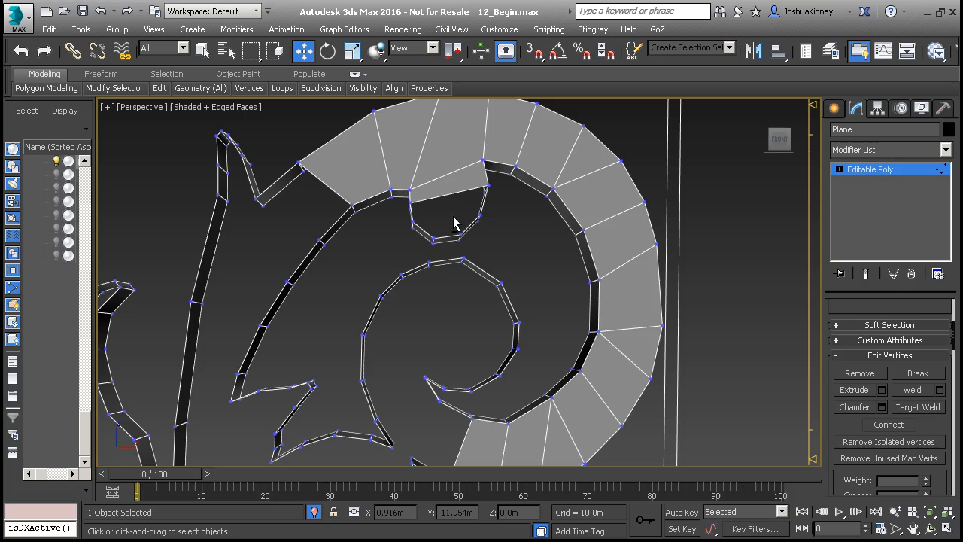
mouse_move(419, 315)
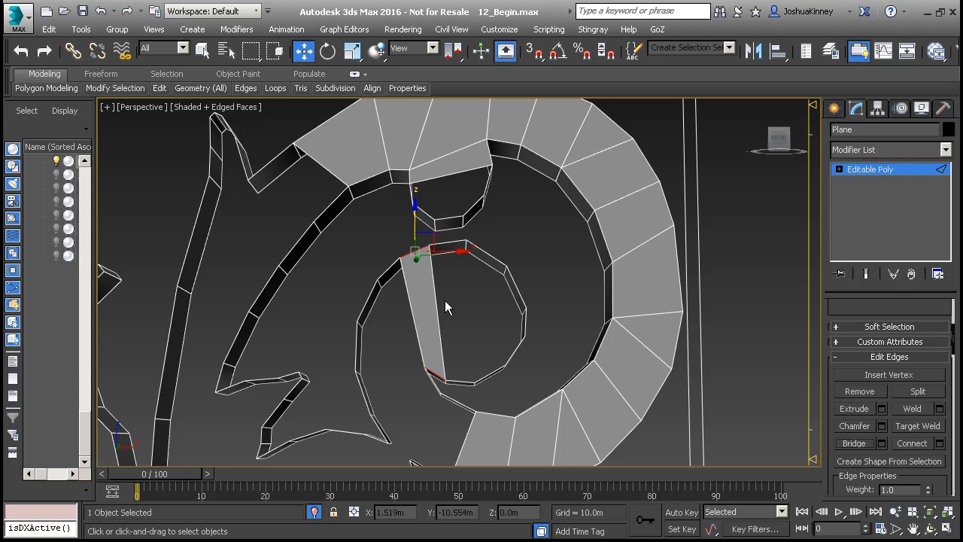
mouse_move(439, 361)
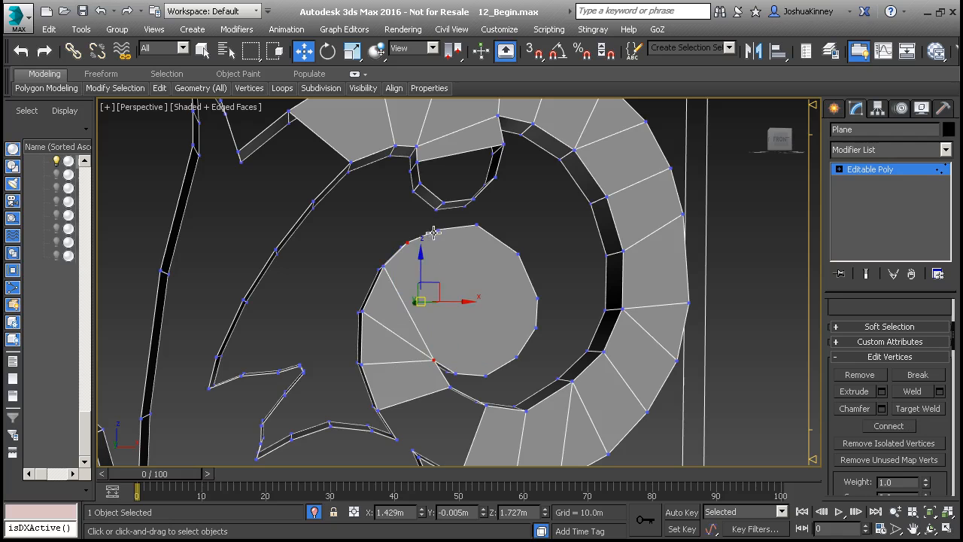
Connect vertex pairs in the capped spiral eye into a one-vertex fan, then zoom out
left_click_drag(419, 301, 426, 276)
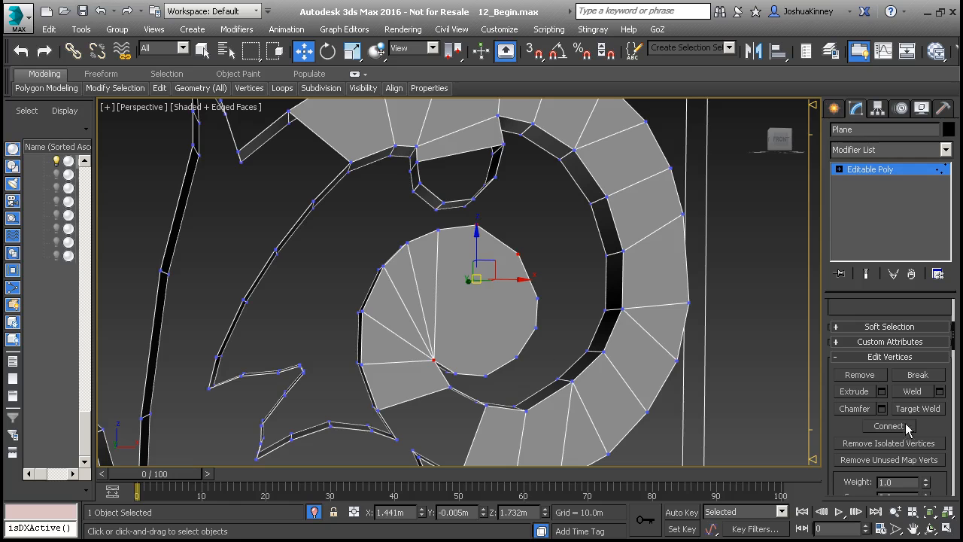
left_click_drag(477, 279, 435, 360)
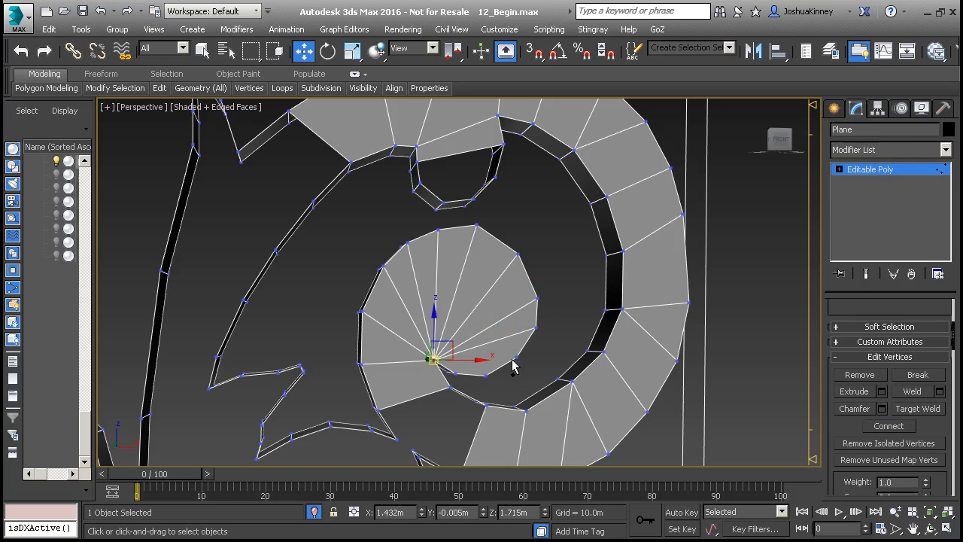
left_click_drag(435, 358, 474, 357)
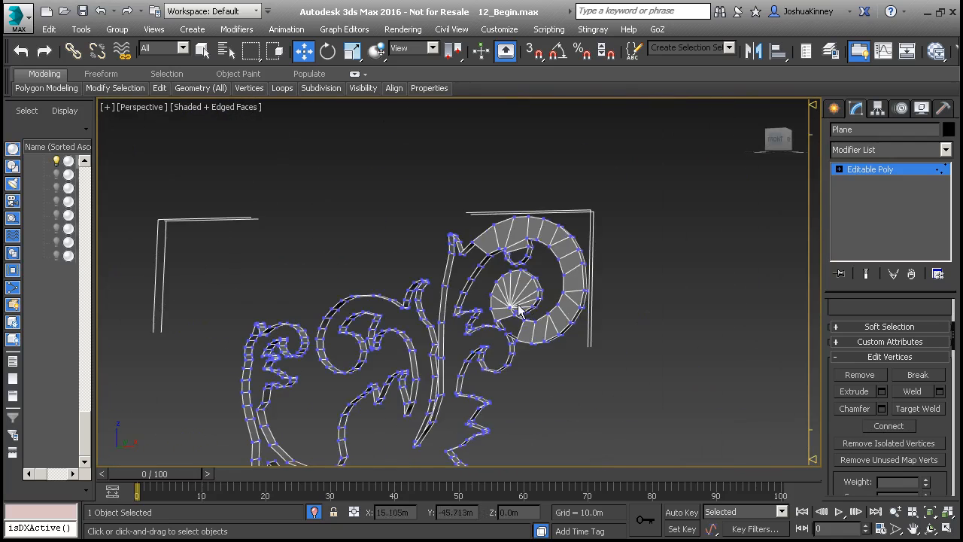
scroll("up", 3)
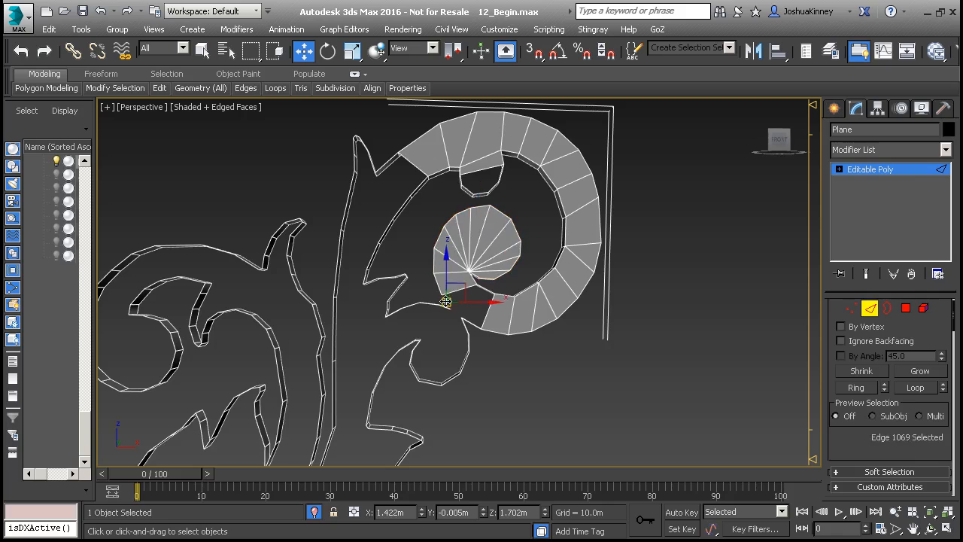
Select the two edges across the gap between the eye fan and outer band
scroll("up", 3)
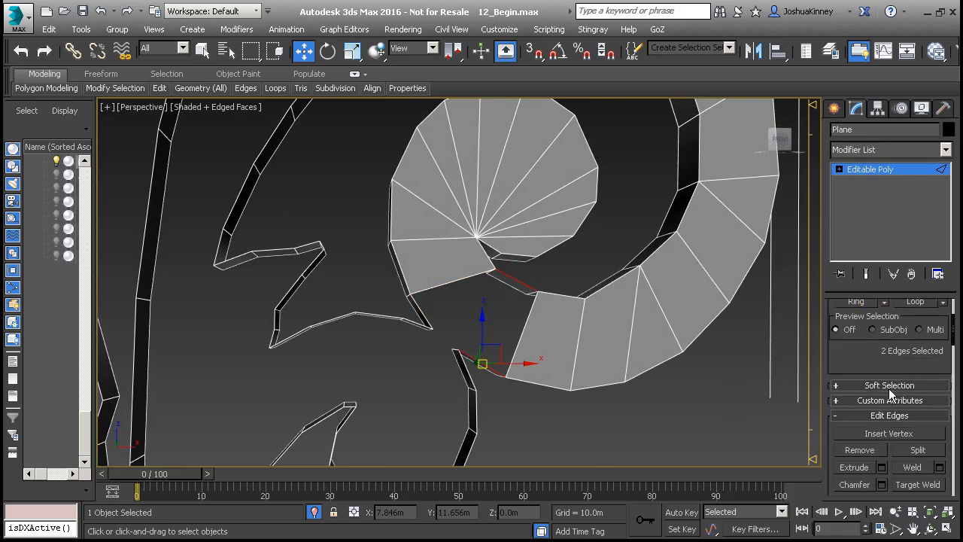
scroll("down", 3)
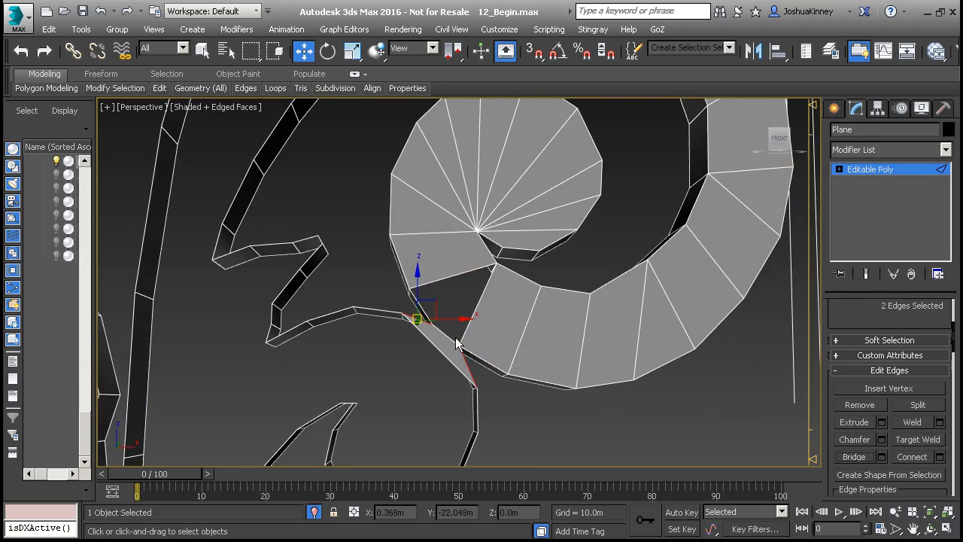
left_click_drag(417, 316, 451, 278)
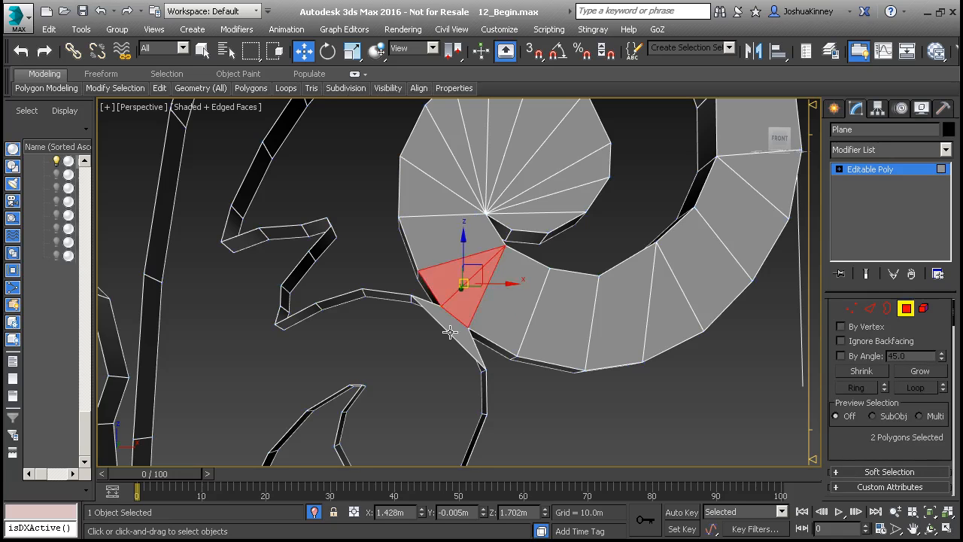
Select the lower lobe's open outline as a border
left_click(448, 332)
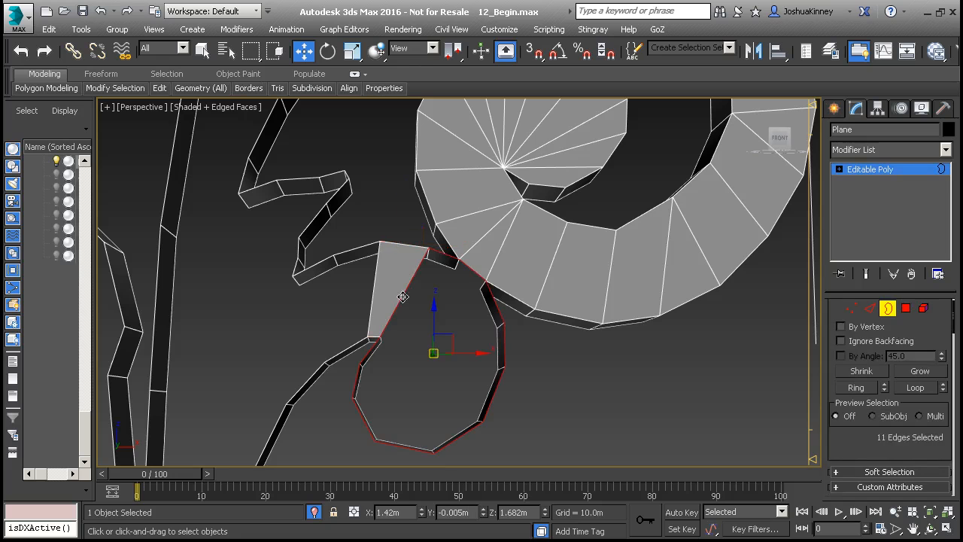
Cap the lower lobe and connect its vertices into triangles fanning from the left corner
left_click(918, 413)
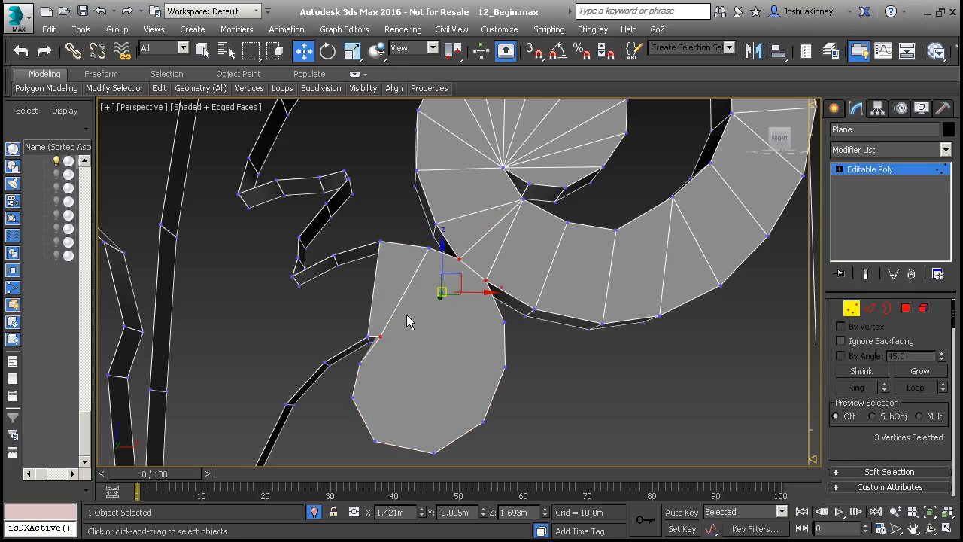
mouse_move(459, 289)
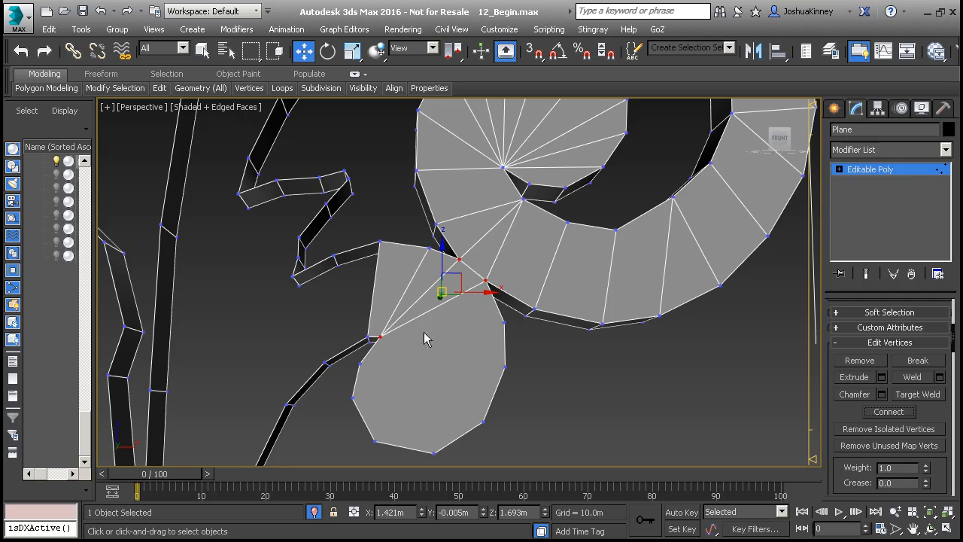
left_click_drag(442, 294, 442, 330)
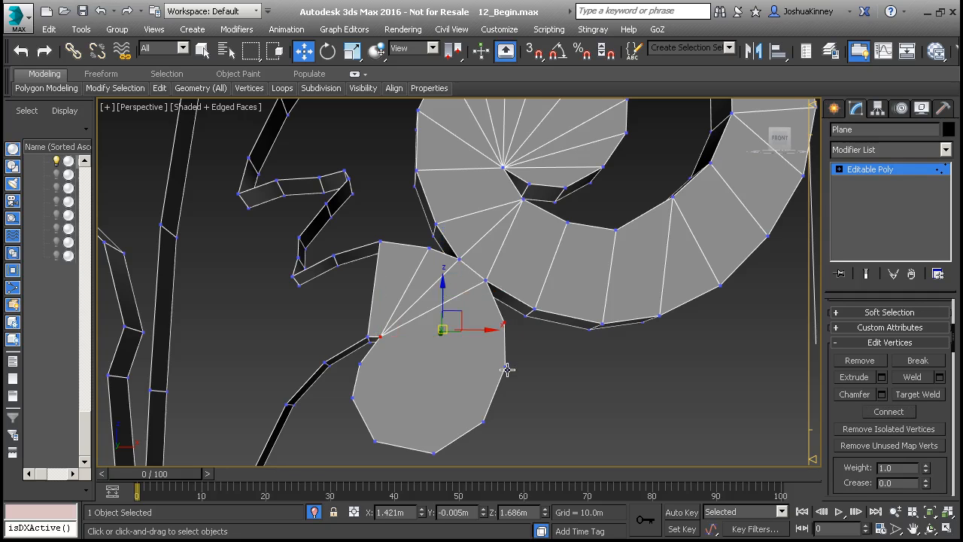
left_click_drag(442, 329, 468, 362)
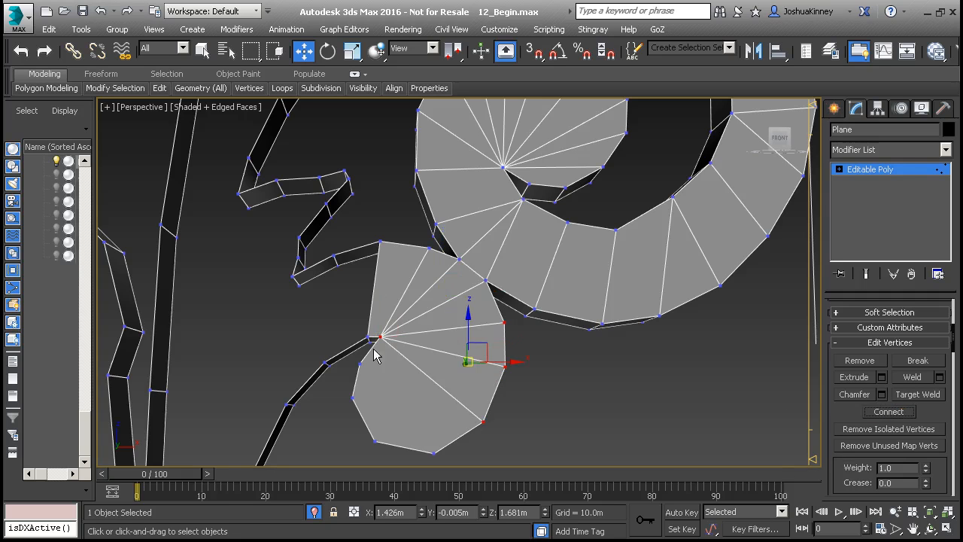
mouse_move(391, 351)
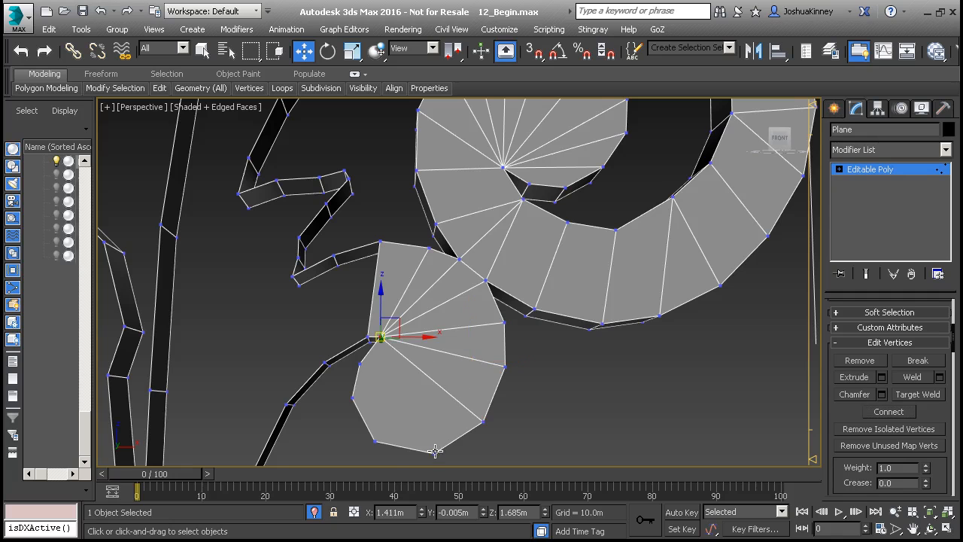
left_click_drag(382, 337, 383, 406)
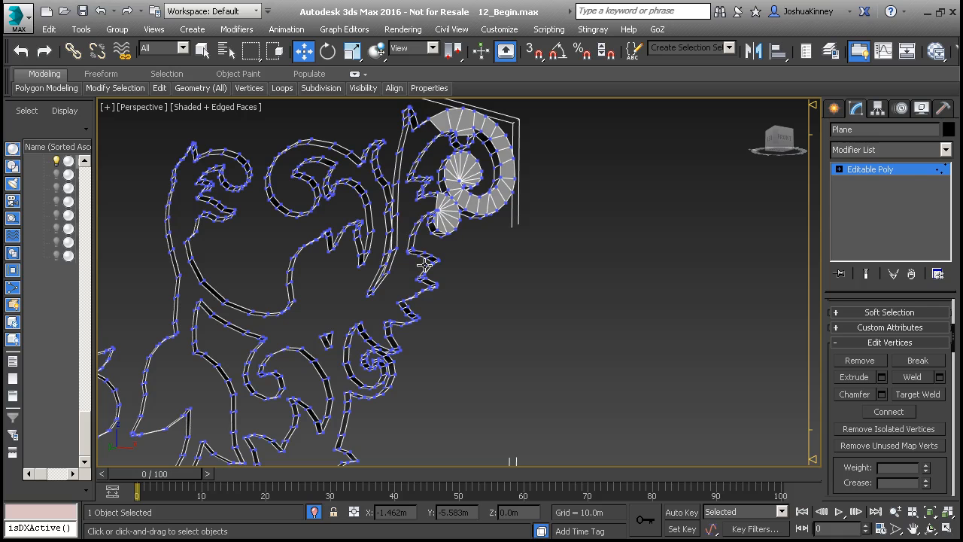
mouse_move(420, 282)
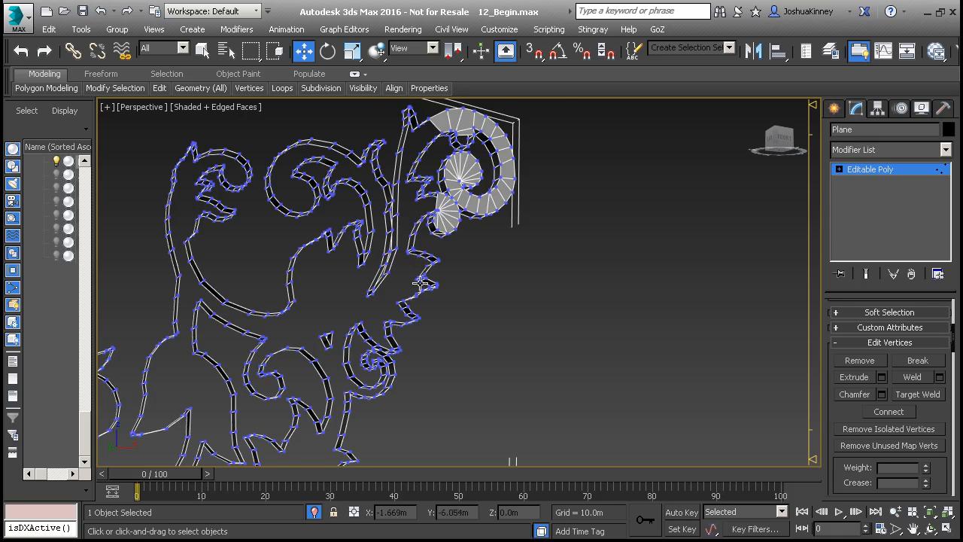